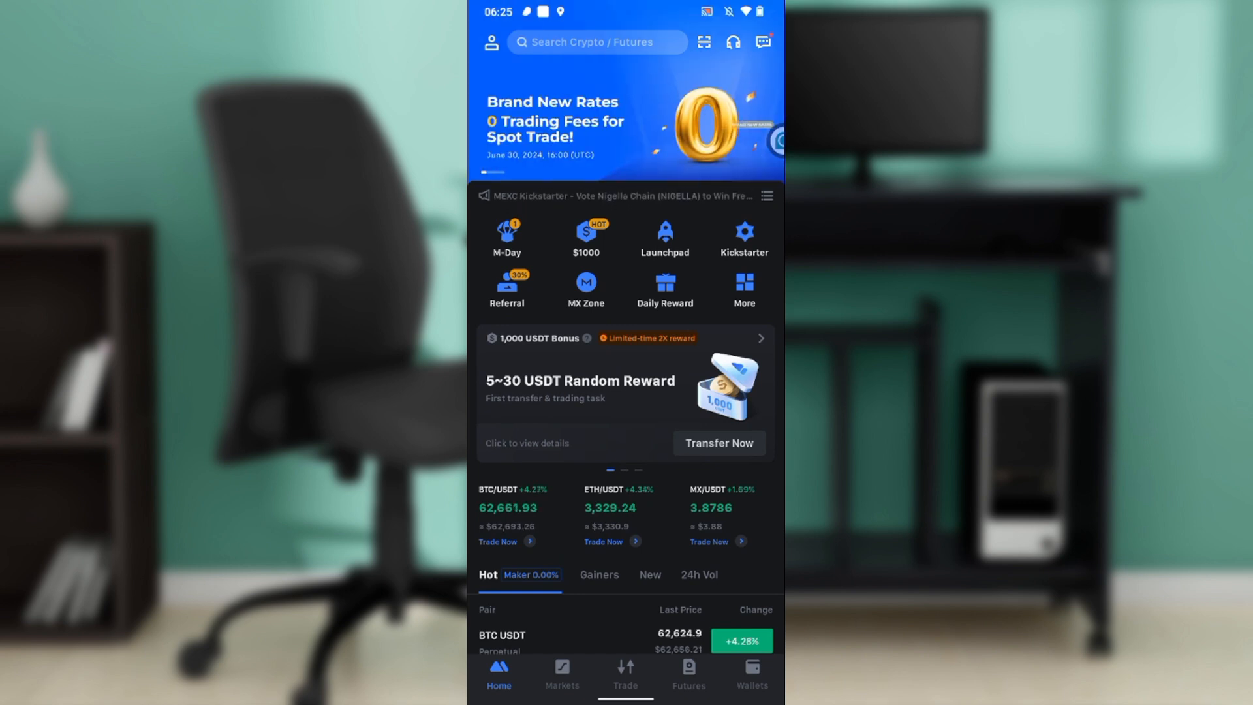
- Reach the account Security settings listing the two-factor authentication options
{"action": "left_click", "coordinate": [491, 42]}
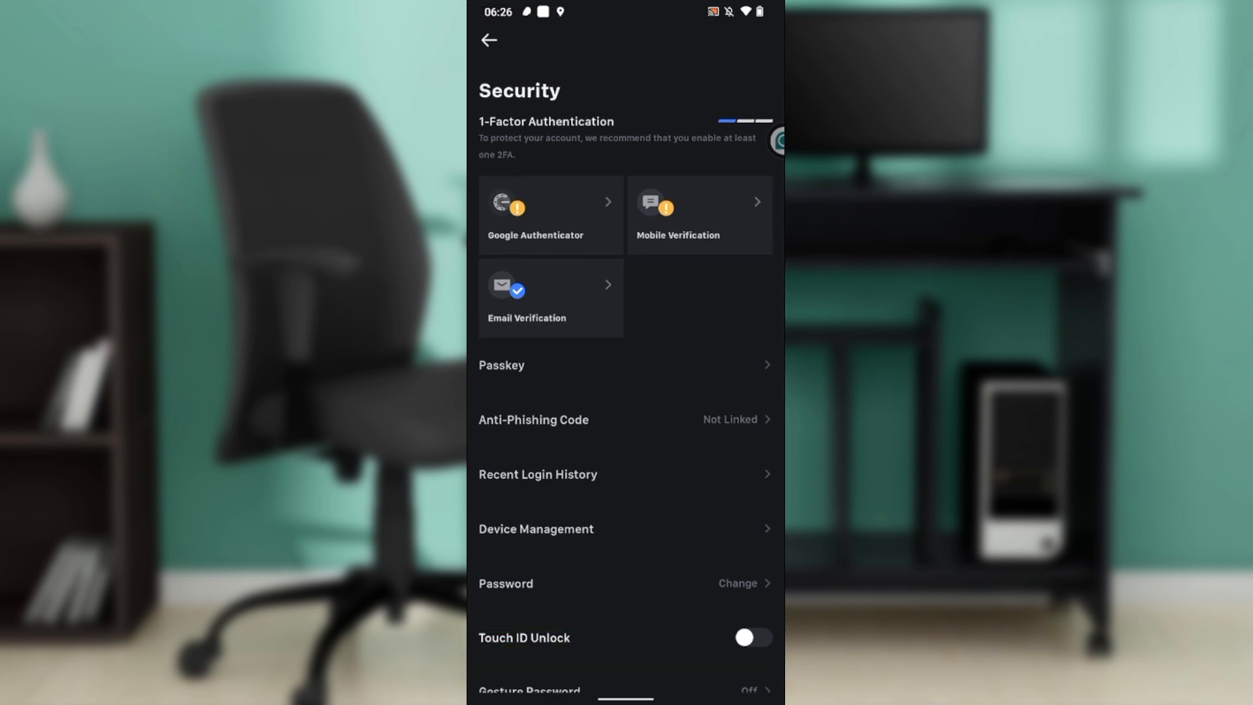
- Choose Google Authenticator to bring up its download-and-link setup screen
{"action": "left_click", "coordinate": [550, 214]}
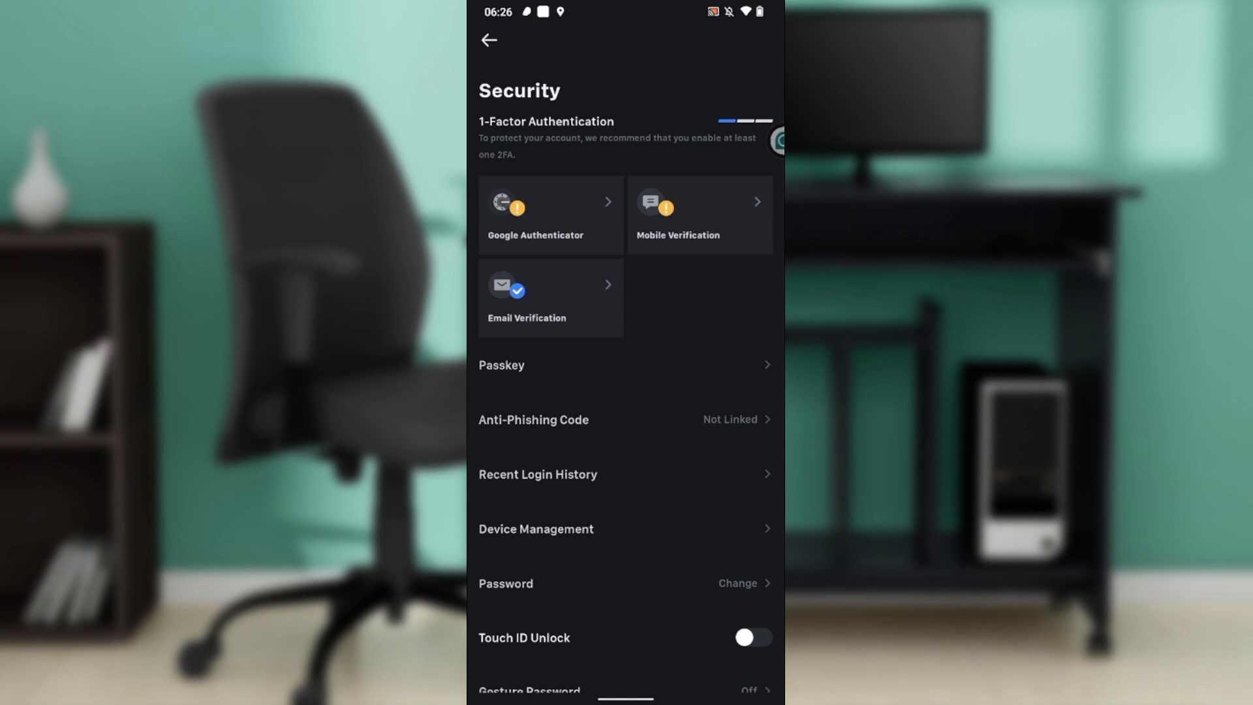
{"action": "left_click", "coordinate": [550, 215]}
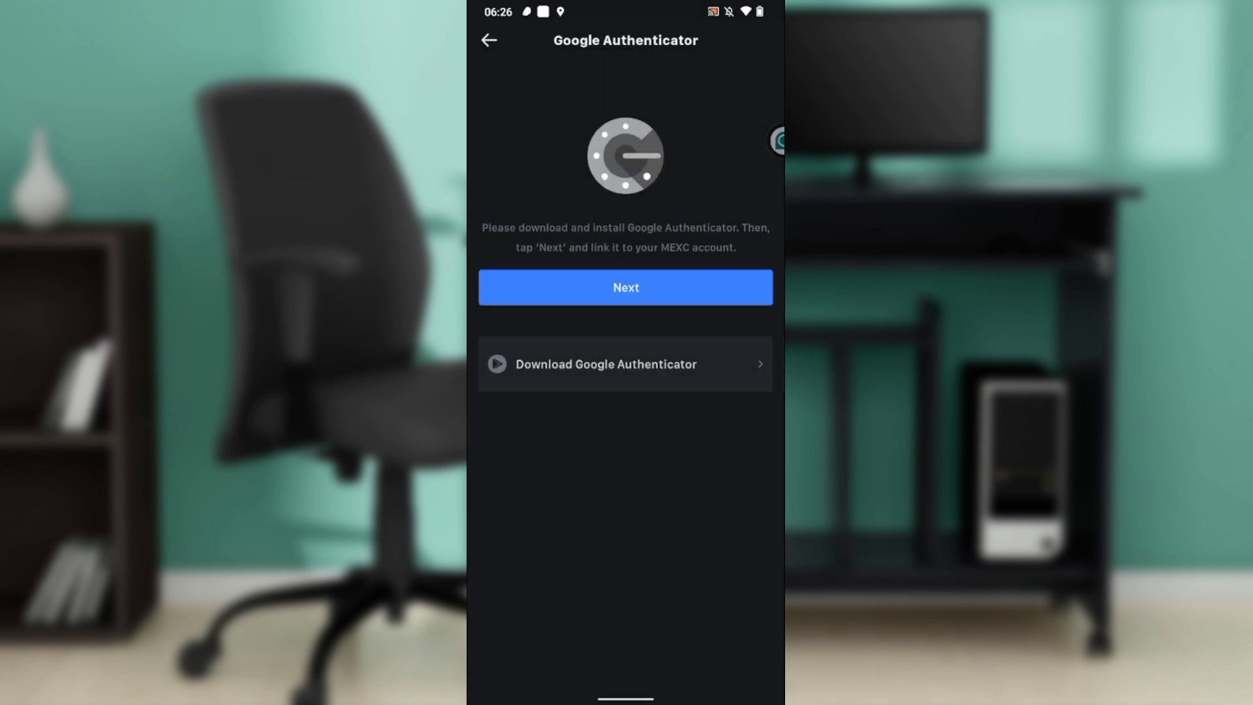